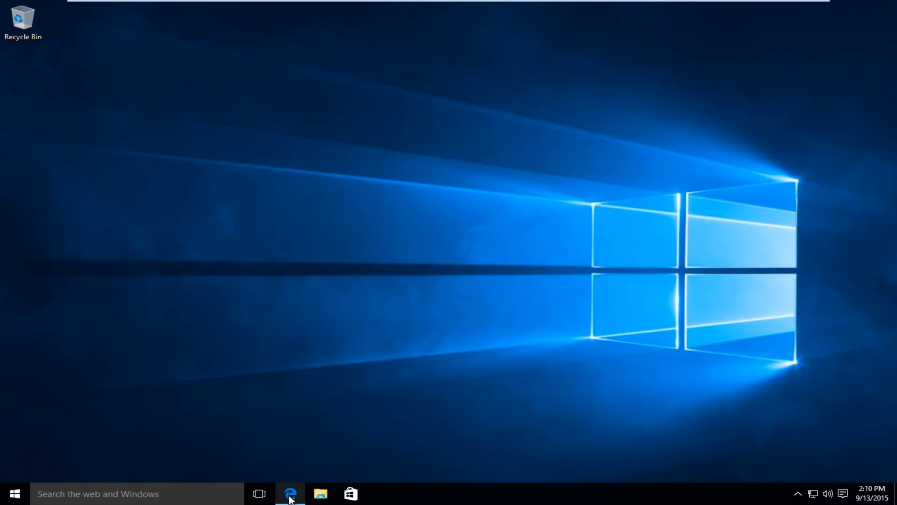
- Launch Edge and go to google.com/uk in the address bar
{"action": "left_click", "coordinate": [290, 494]}
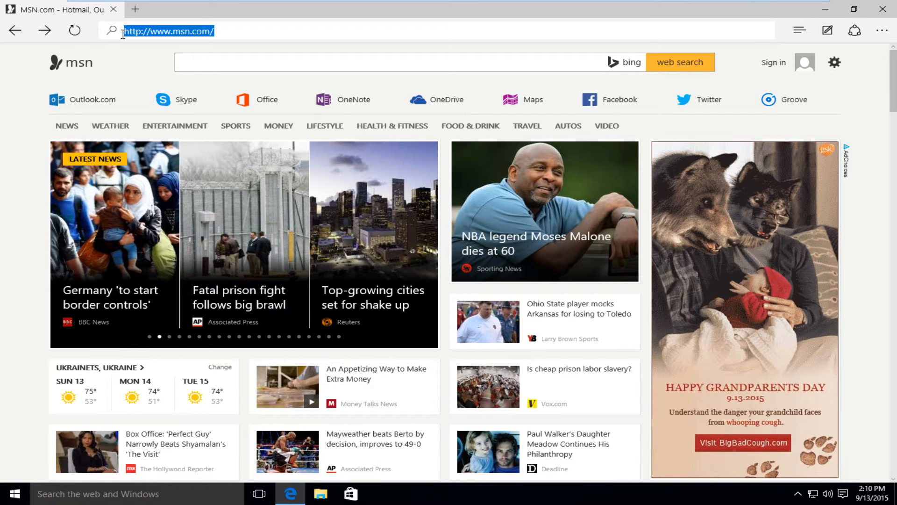
{"action": "type", "text": "google.com/uk"}
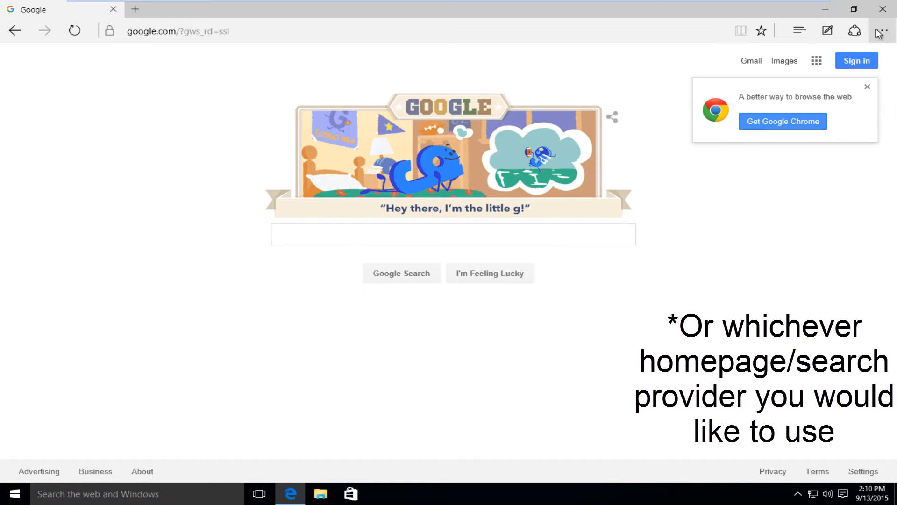
{"action": "mouse_move", "coordinate": [883, 31]}
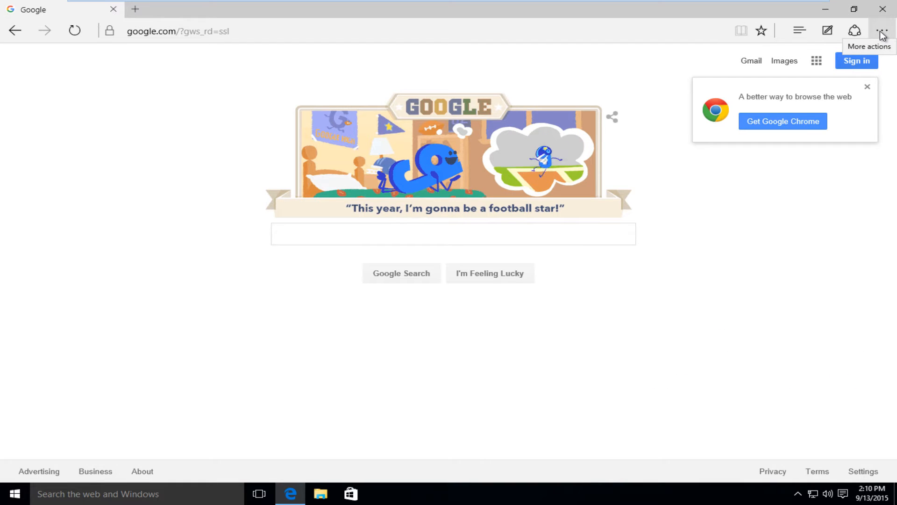
- Open Edge Settings and scroll advanced settings to 'Search in the address bar with' (Bing)
{"action": "left_click", "coordinate": [883, 30]}
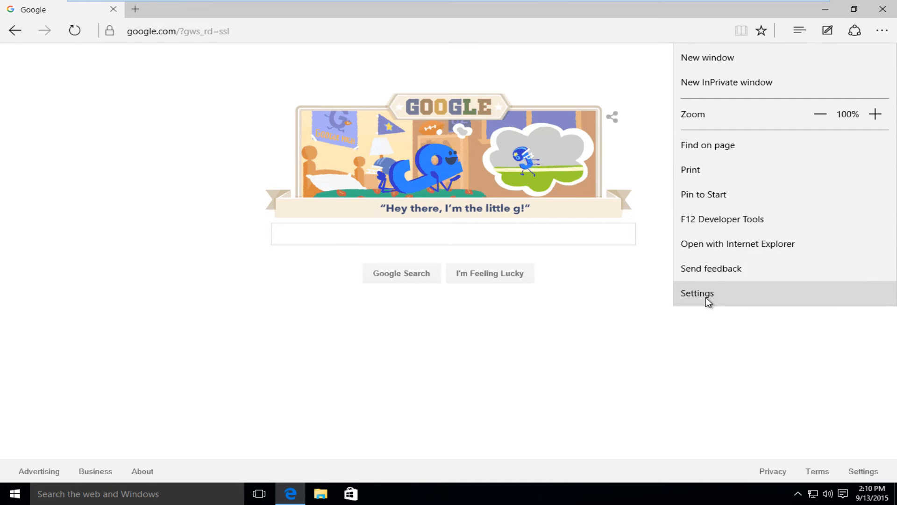
{"action": "left_click", "coordinate": [697, 293]}
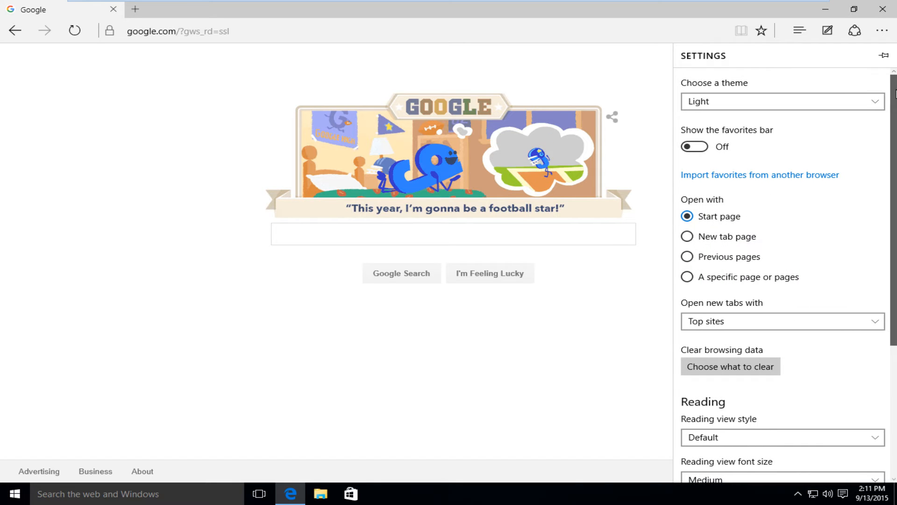
{"action": "scroll", "scroll_direction": "down", "scroll_amount": 3}
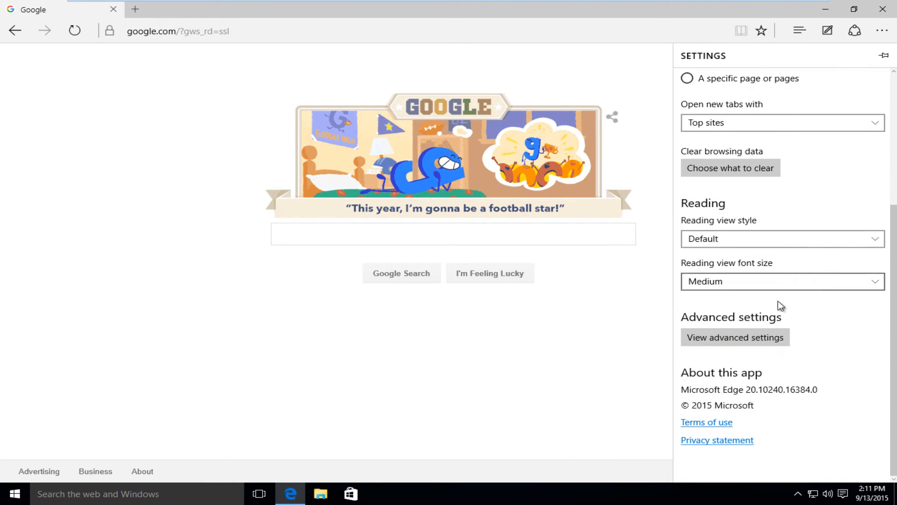
{"action": "left_click", "coordinate": [735, 337]}
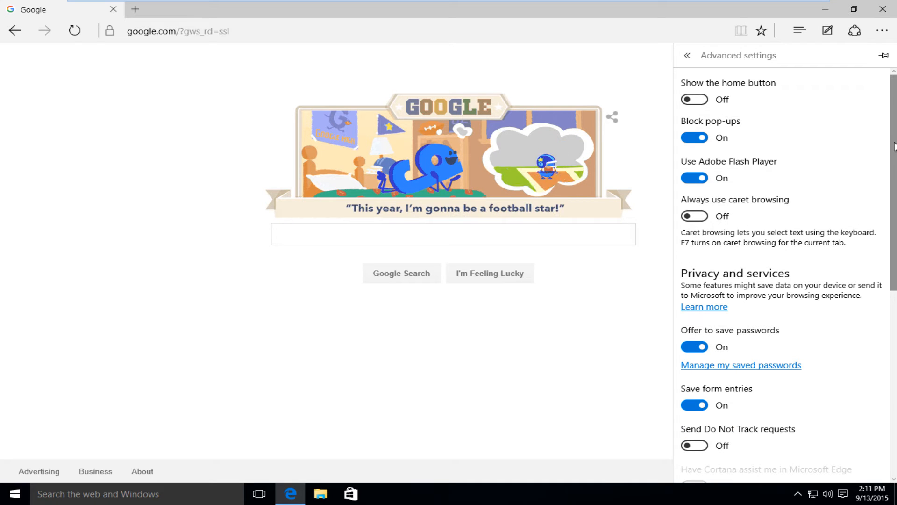
{"action": "scroll", "scroll_direction": "down", "scroll_amount": 3}
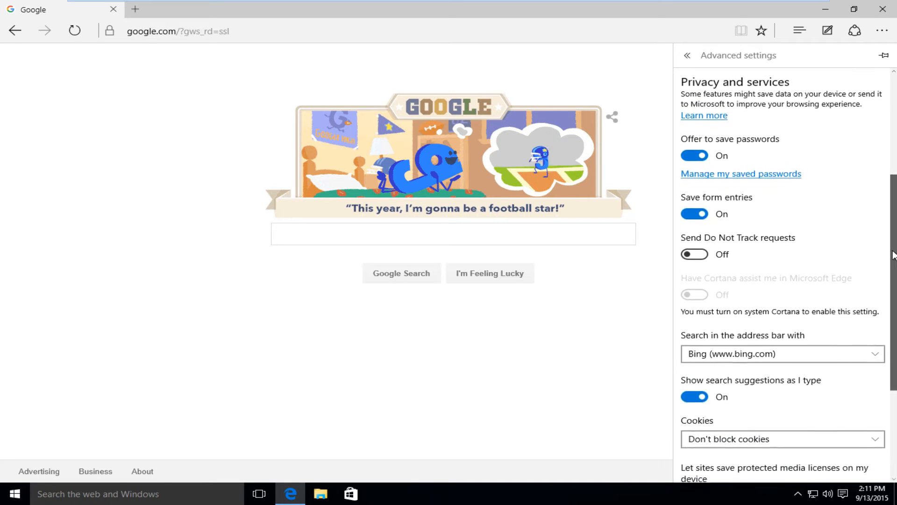
{"action": "scroll", "scroll_direction": "down", "scroll_amount": 3}
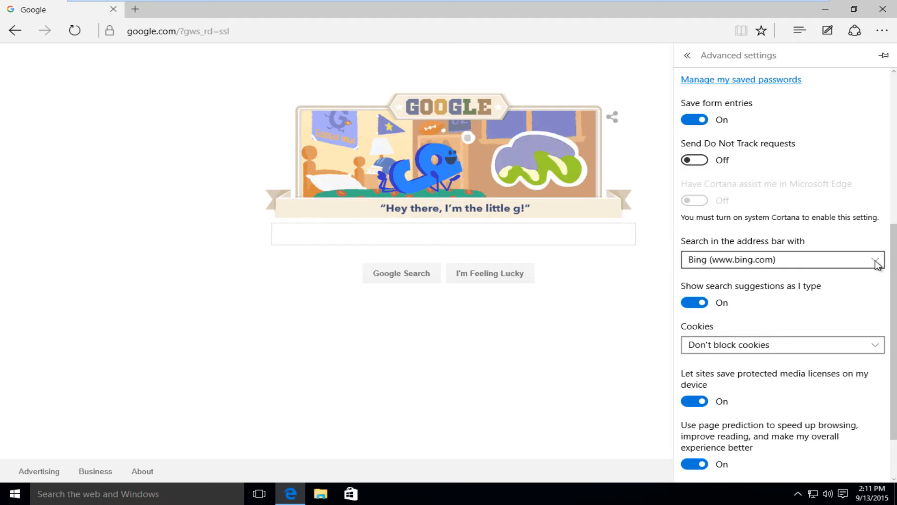
- Choose <Add new> in the address-bar search dropdown and add Google Search as default
{"action": "left_click", "coordinate": [877, 260]}
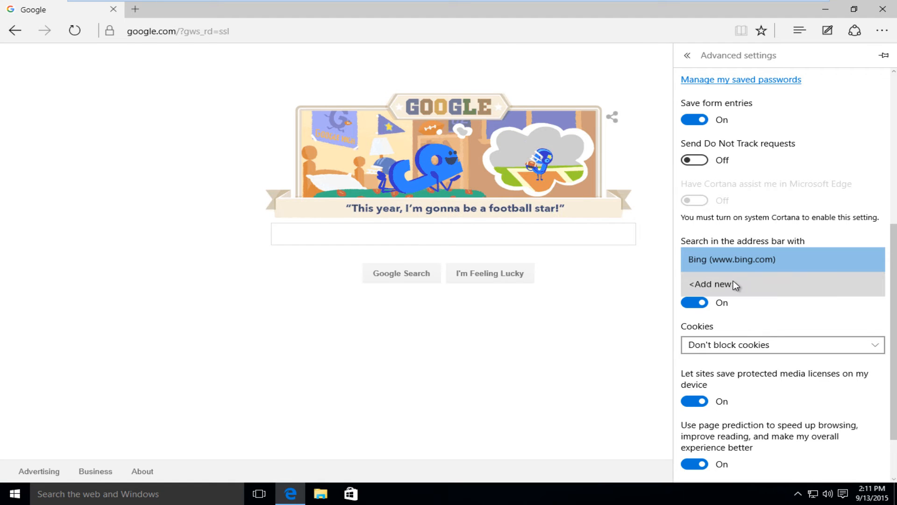
{"action": "left_click", "coordinate": [710, 284]}
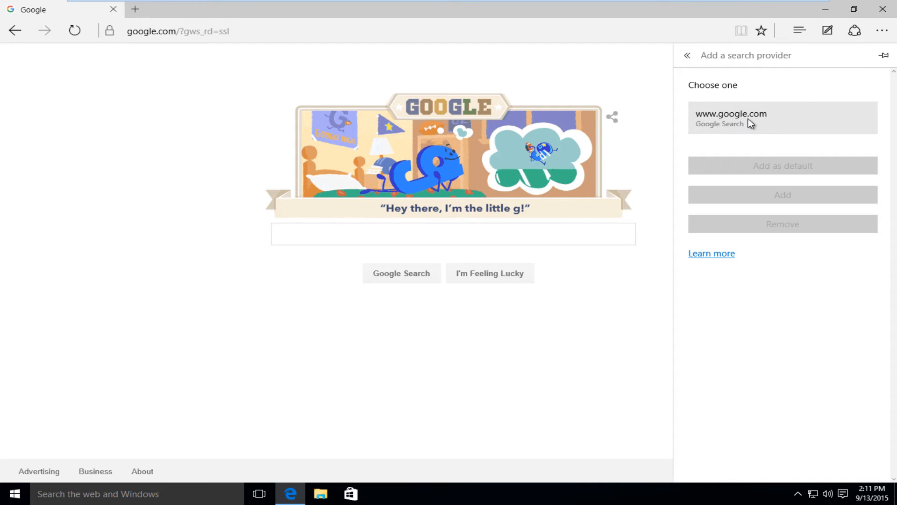
{"action": "mouse_move", "coordinate": [676, 132]}
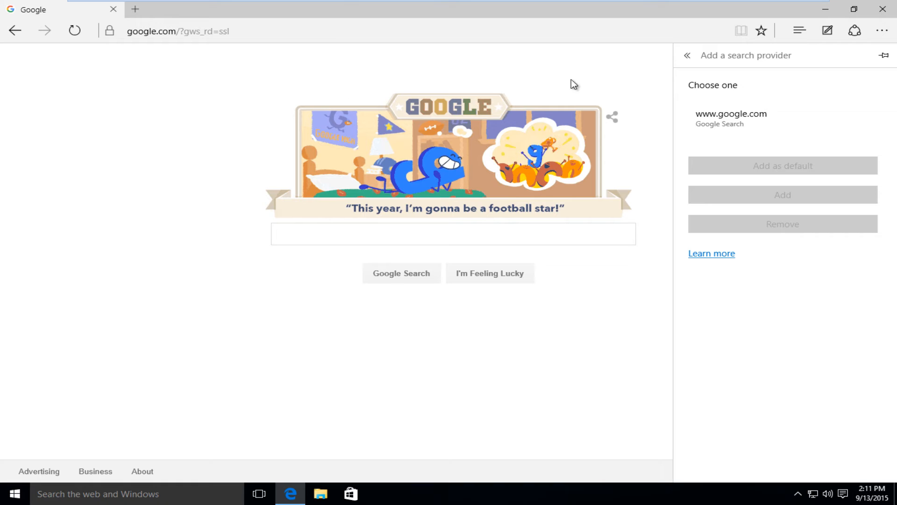
{"action": "mouse_move", "coordinate": [415, 95]}
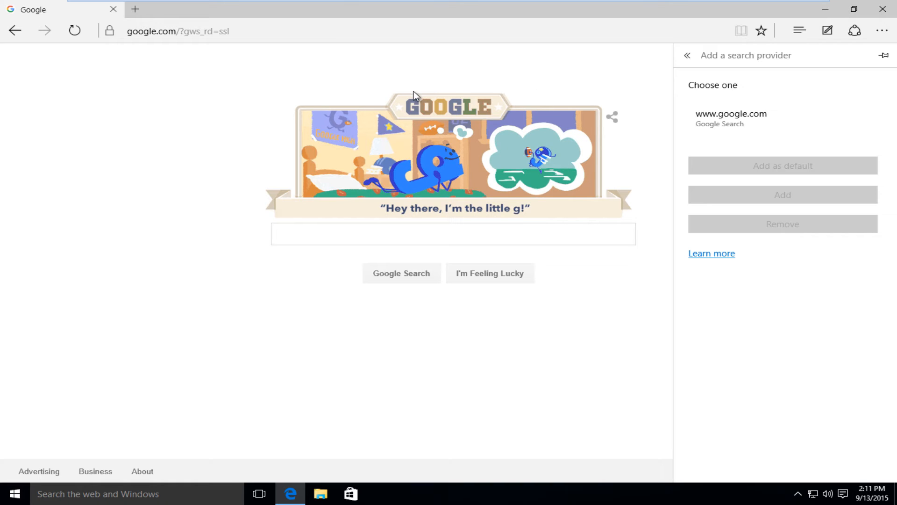
{"action": "left_click", "coordinate": [749, 130]}
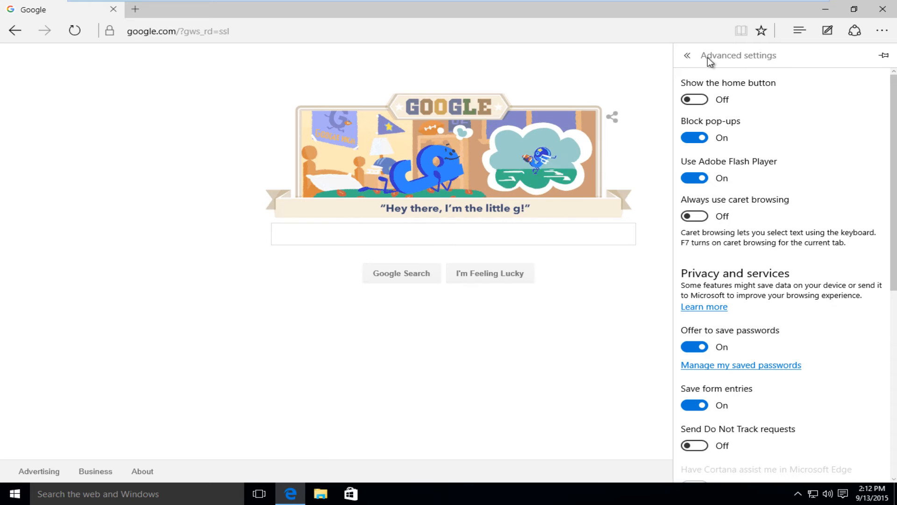
- Set Open with to 'A specific page or pages' and list its MSN, Bing, Custom choices
{"action": "left_click", "coordinate": [689, 55]}
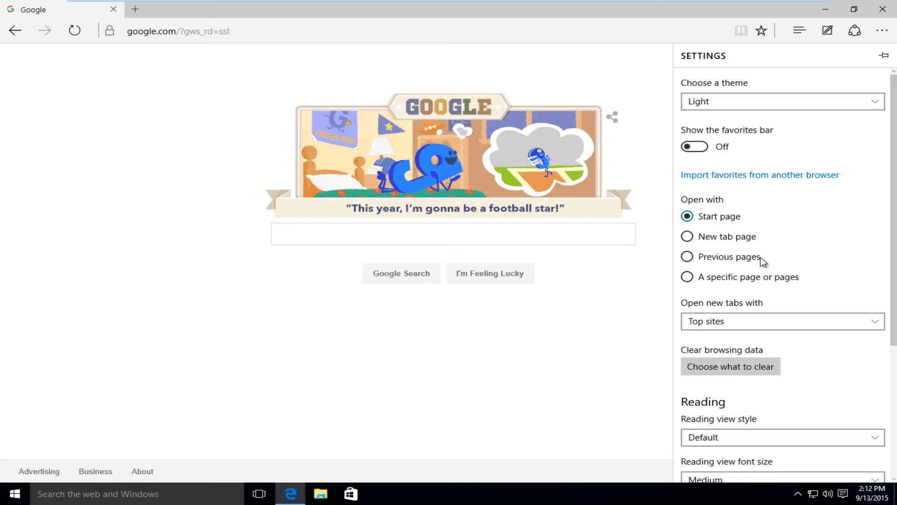
{"action": "mouse_move", "coordinate": [713, 200]}
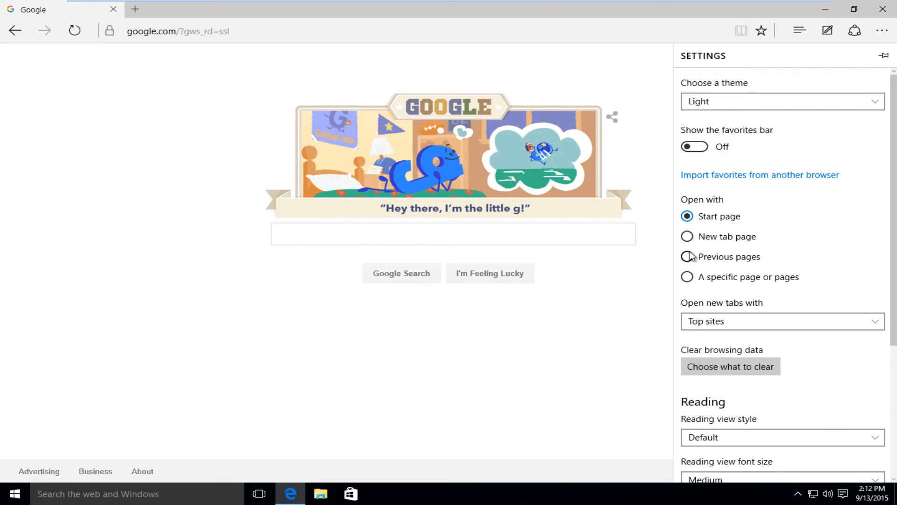
{"action": "left_click", "coordinate": [687, 276]}
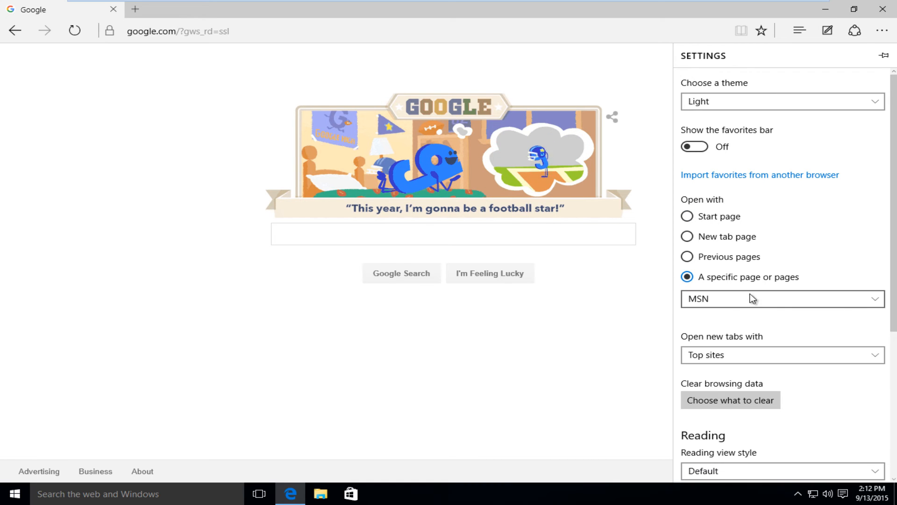
{"action": "left_click", "coordinate": [781, 299]}
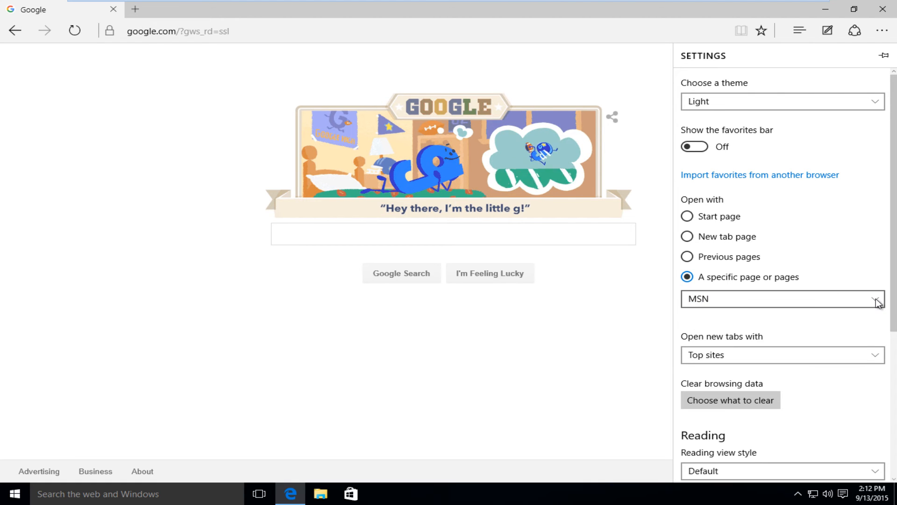
{"action": "left_click", "coordinate": [879, 299]}
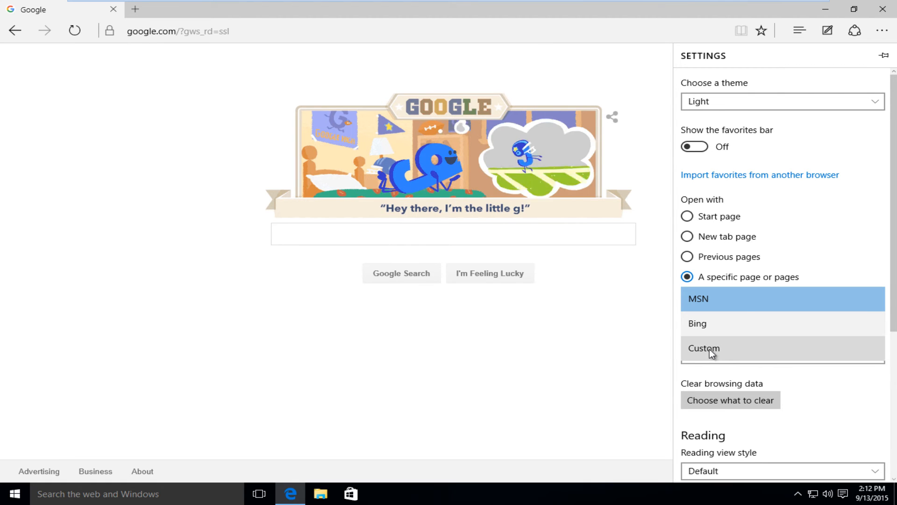
{"action": "left_click", "coordinate": [703, 348]}
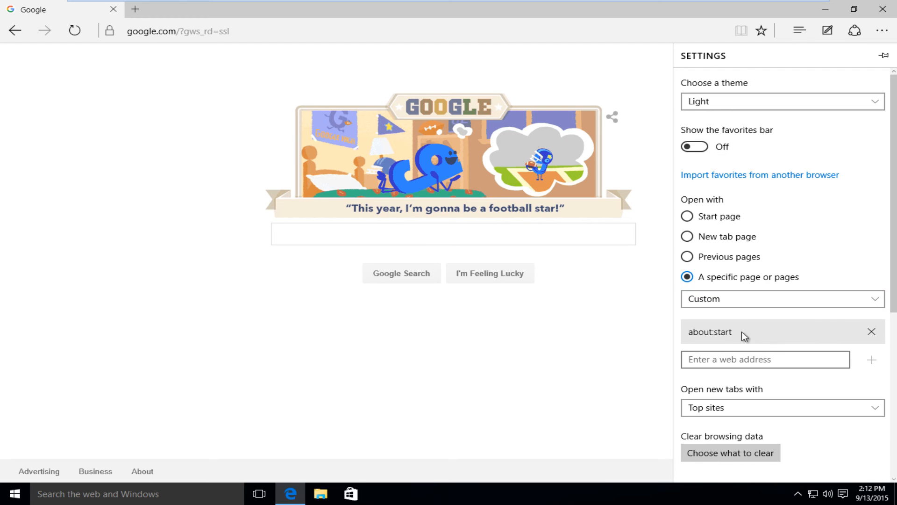
{"action": "mouse_move", "coordinate": [861, 339]}
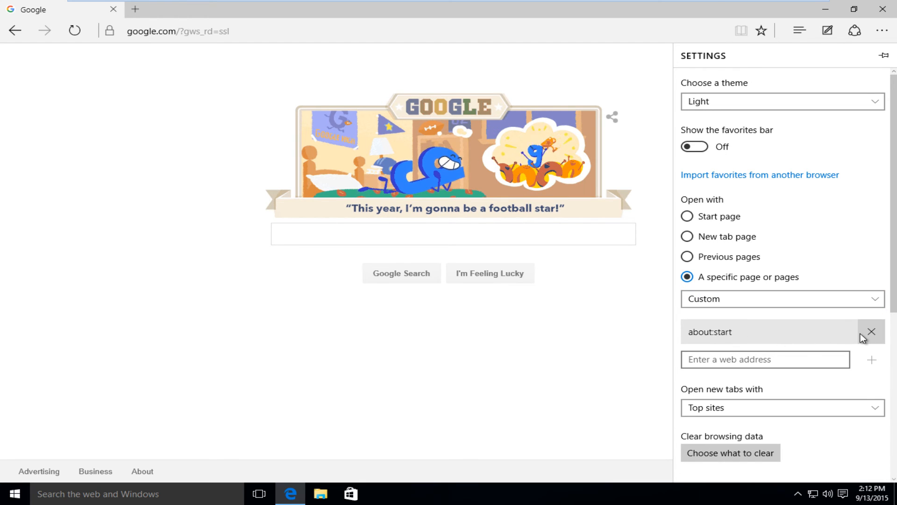
{"action": "left_click", "coordinate": [871, 332]}
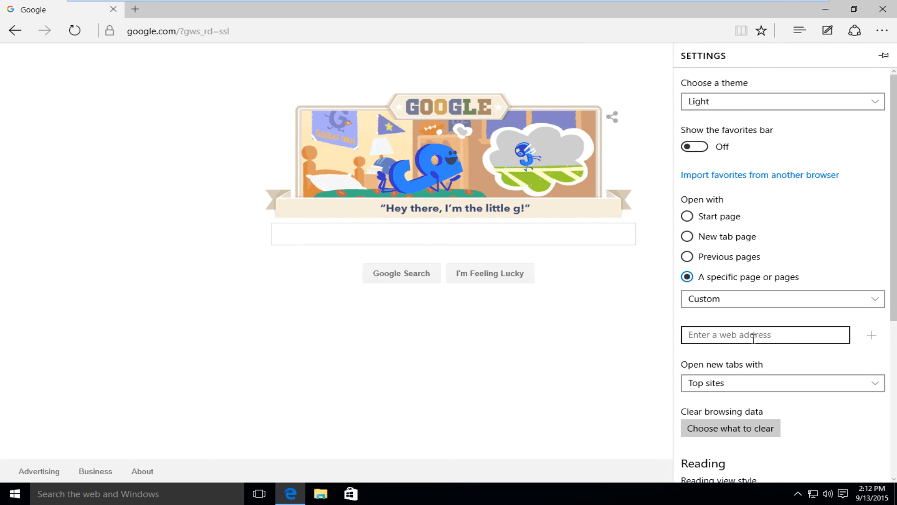
{"action": "type", "text": "w"}
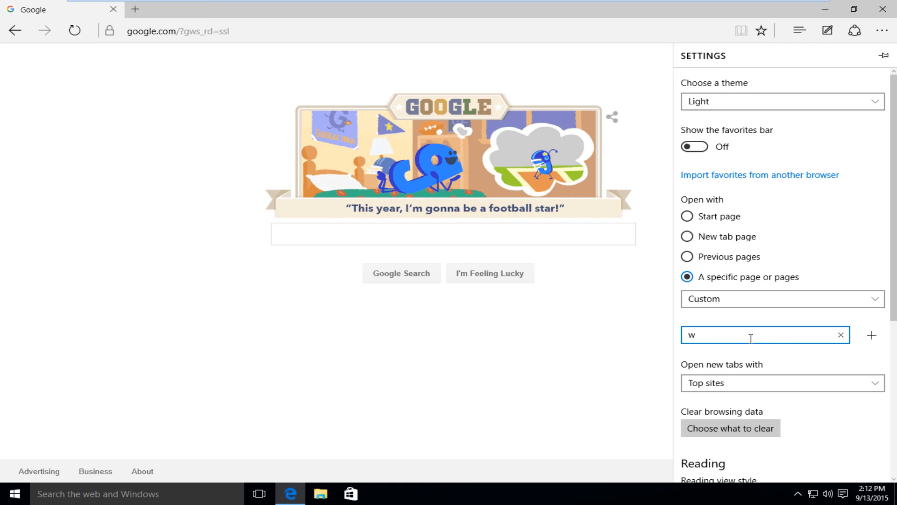
{"action": "type", "text": "ww.google.co"}
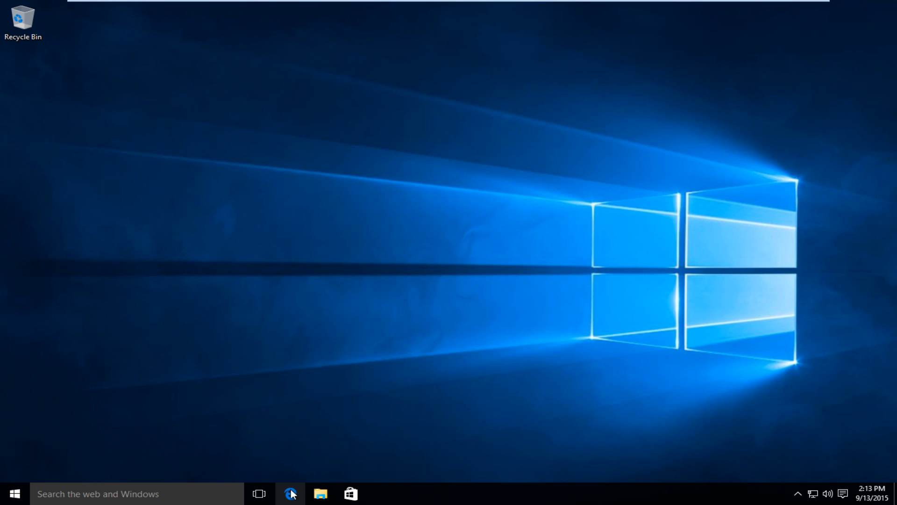
- Relaunch Edge on the Google homepage and search for 'google'
{"action": "left_click", "coordinate": [291, 493]}
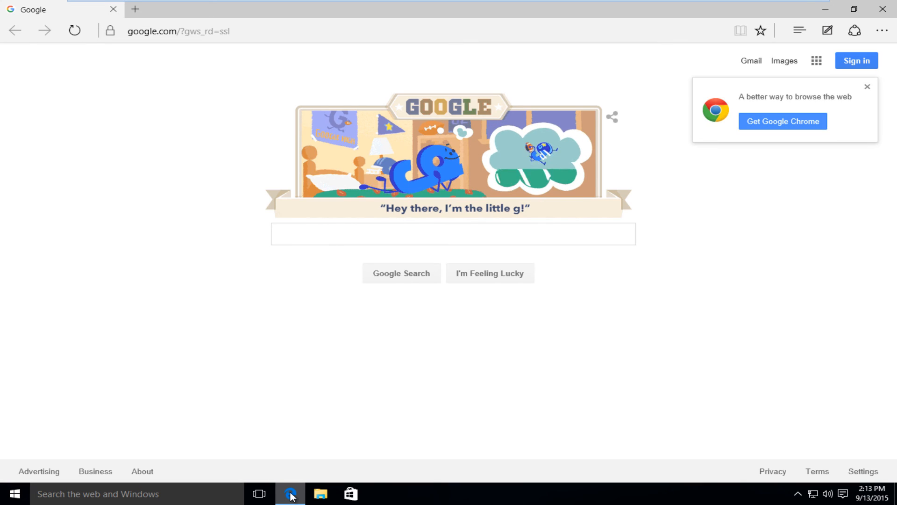
{"action": "left_click", "coordinate": [453, 234]}
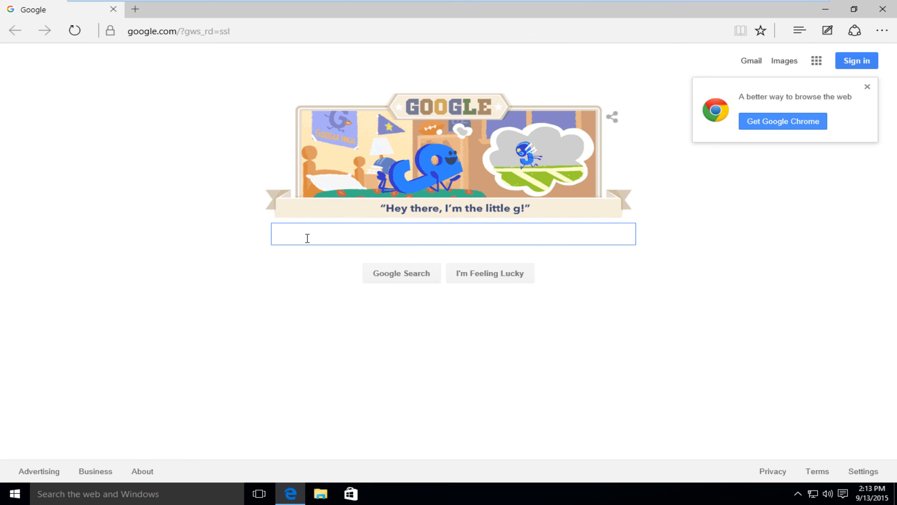
{"action": "type", "text": "google"}
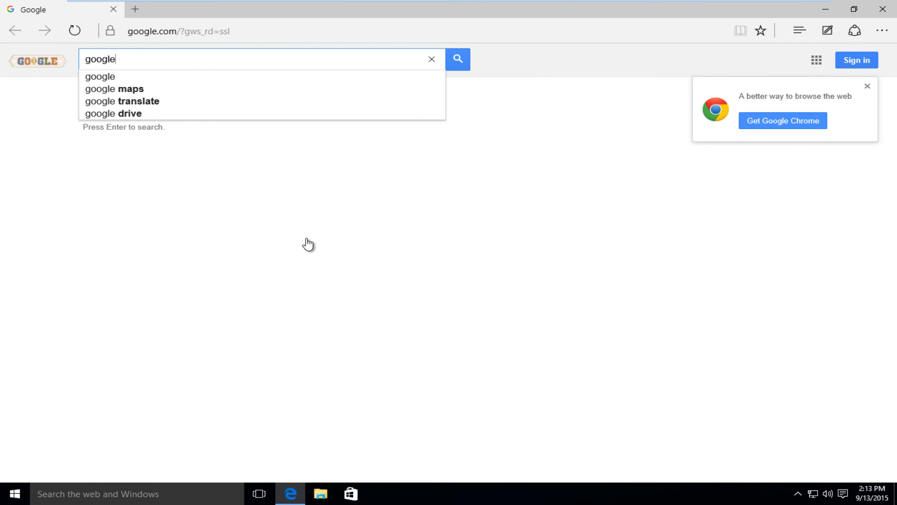
{"action": "key", "text": "Return"}
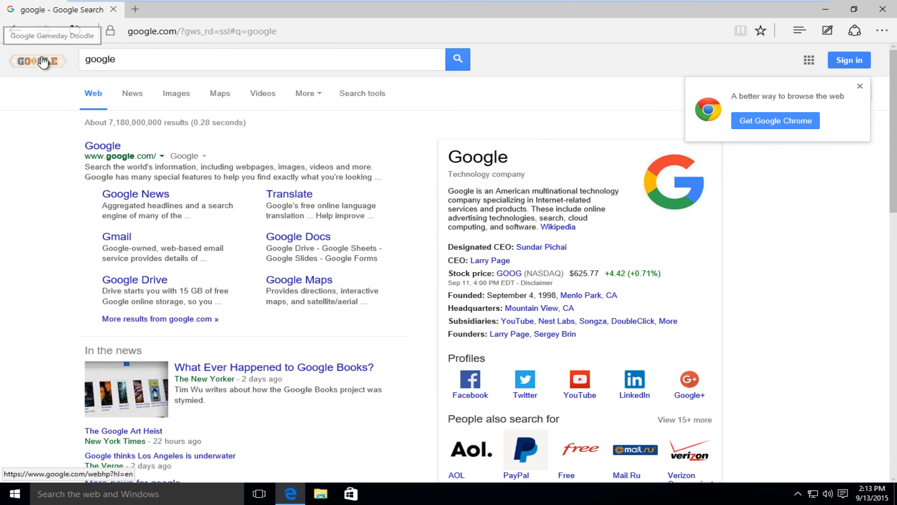